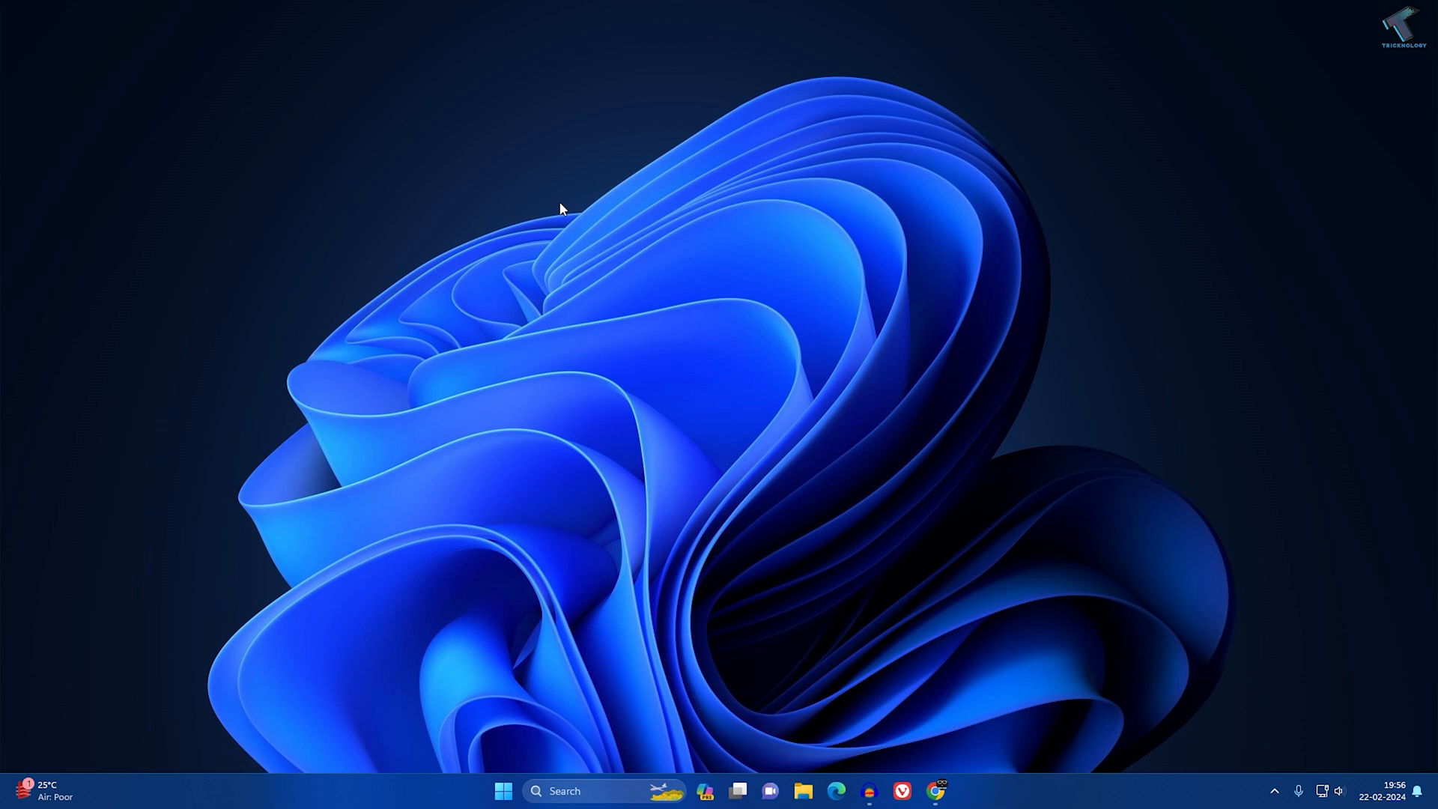
{"action": "mouse_move", "coordinate": [503, 790]}
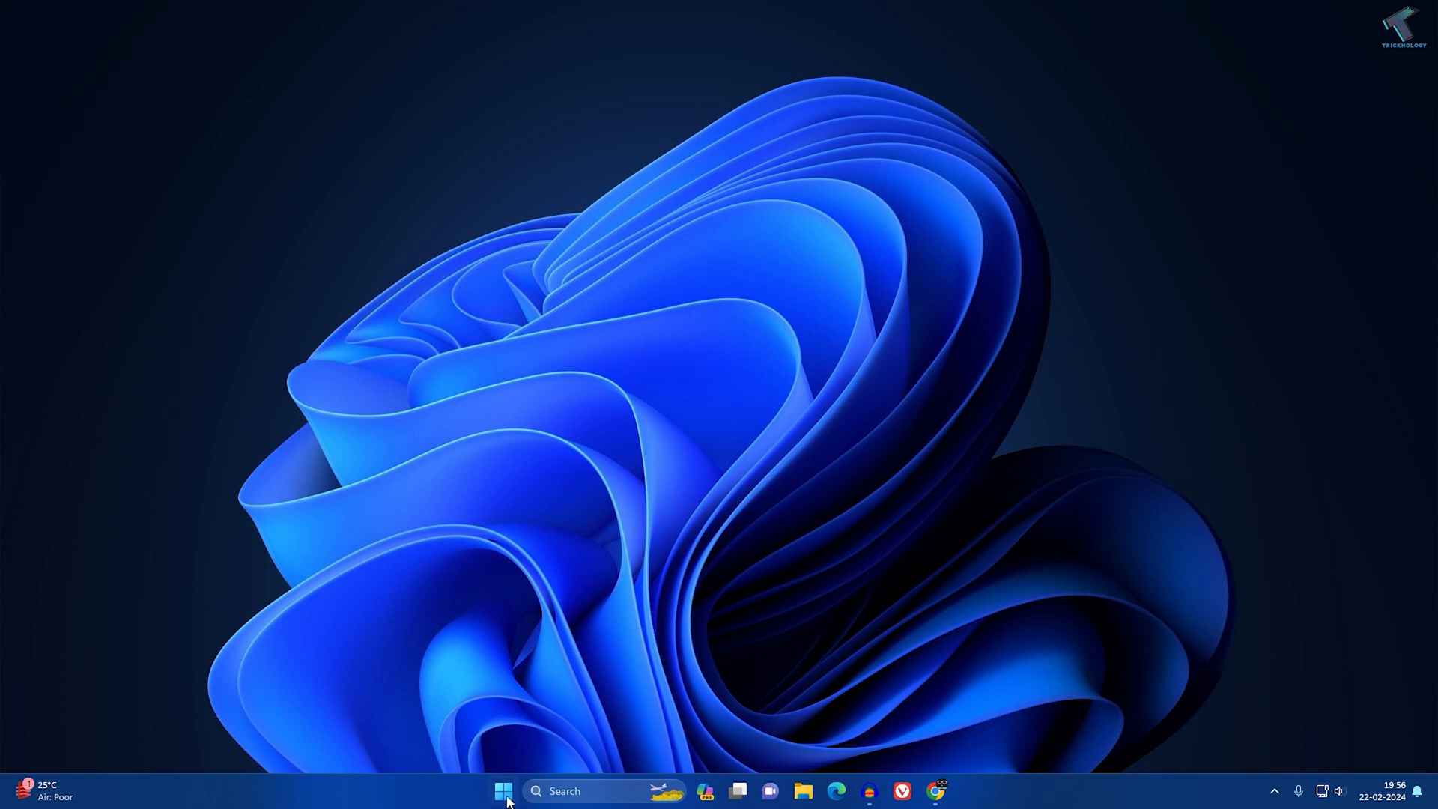
Bring up the Start button's Quick Link menu listing Device Manager and other system tools.
{"action": "right_click", "coordinate": [503, 791]}
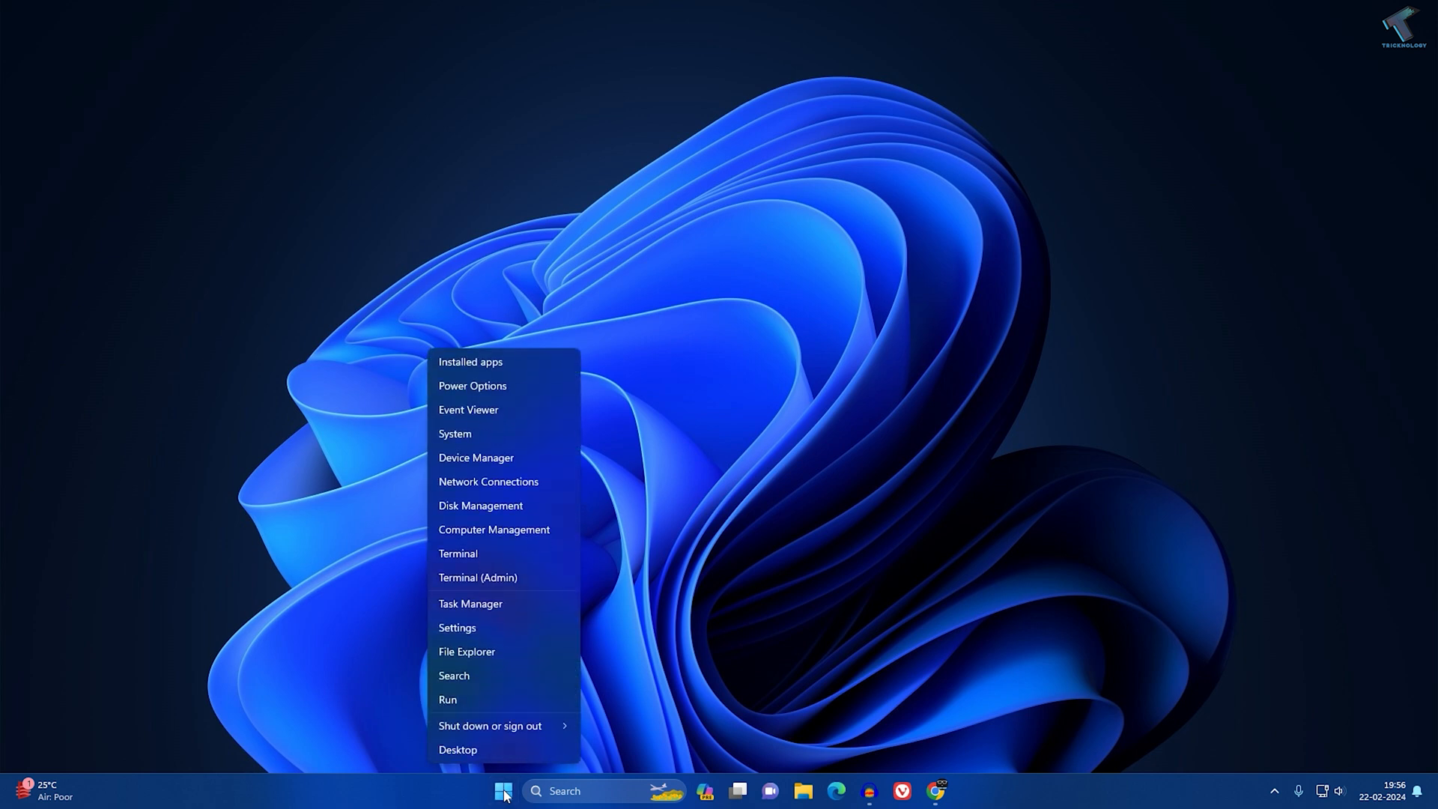
{"action": "mouse_move", "coordinate": [477, 459]}
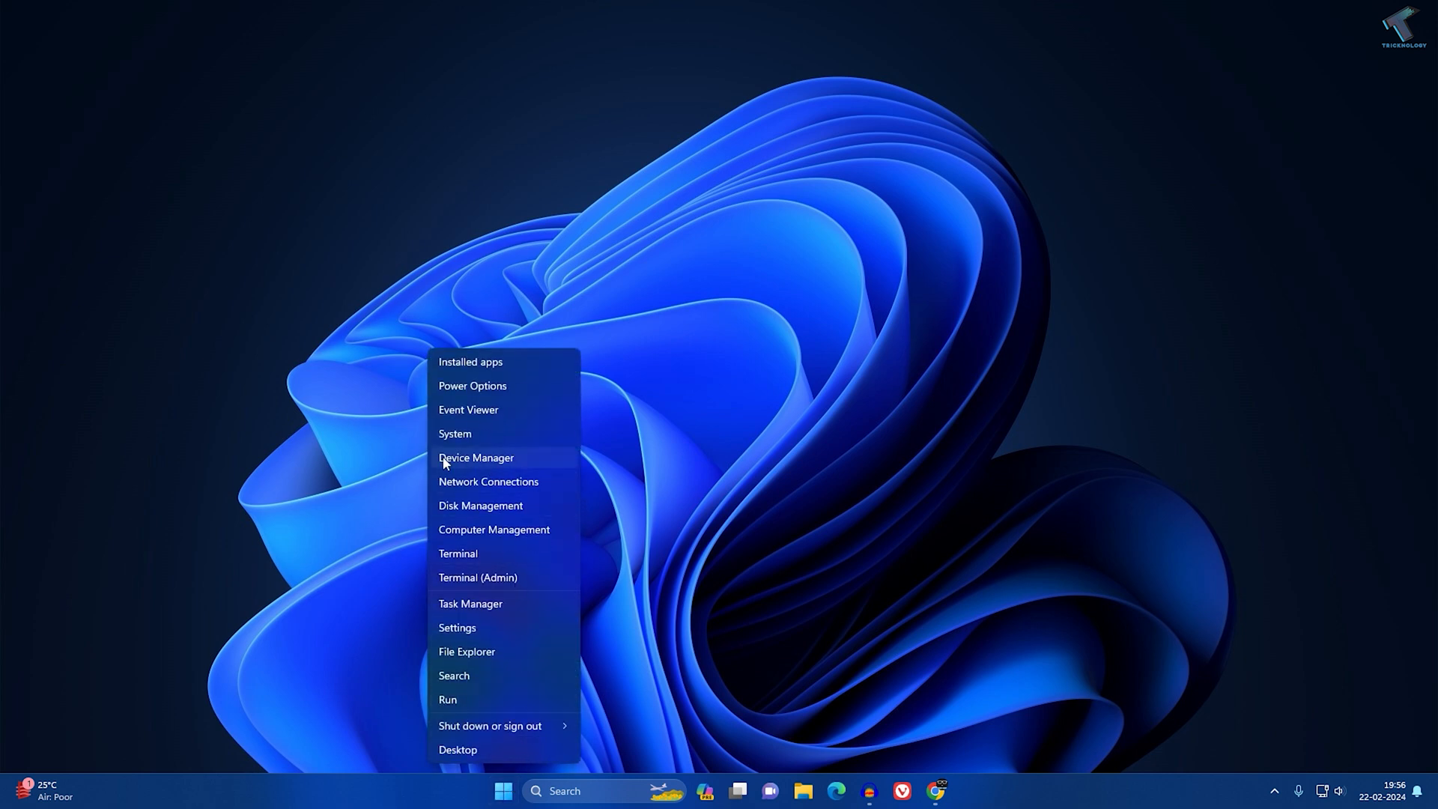
{"action": "mouse_move", "coordinate": [458, 463]}
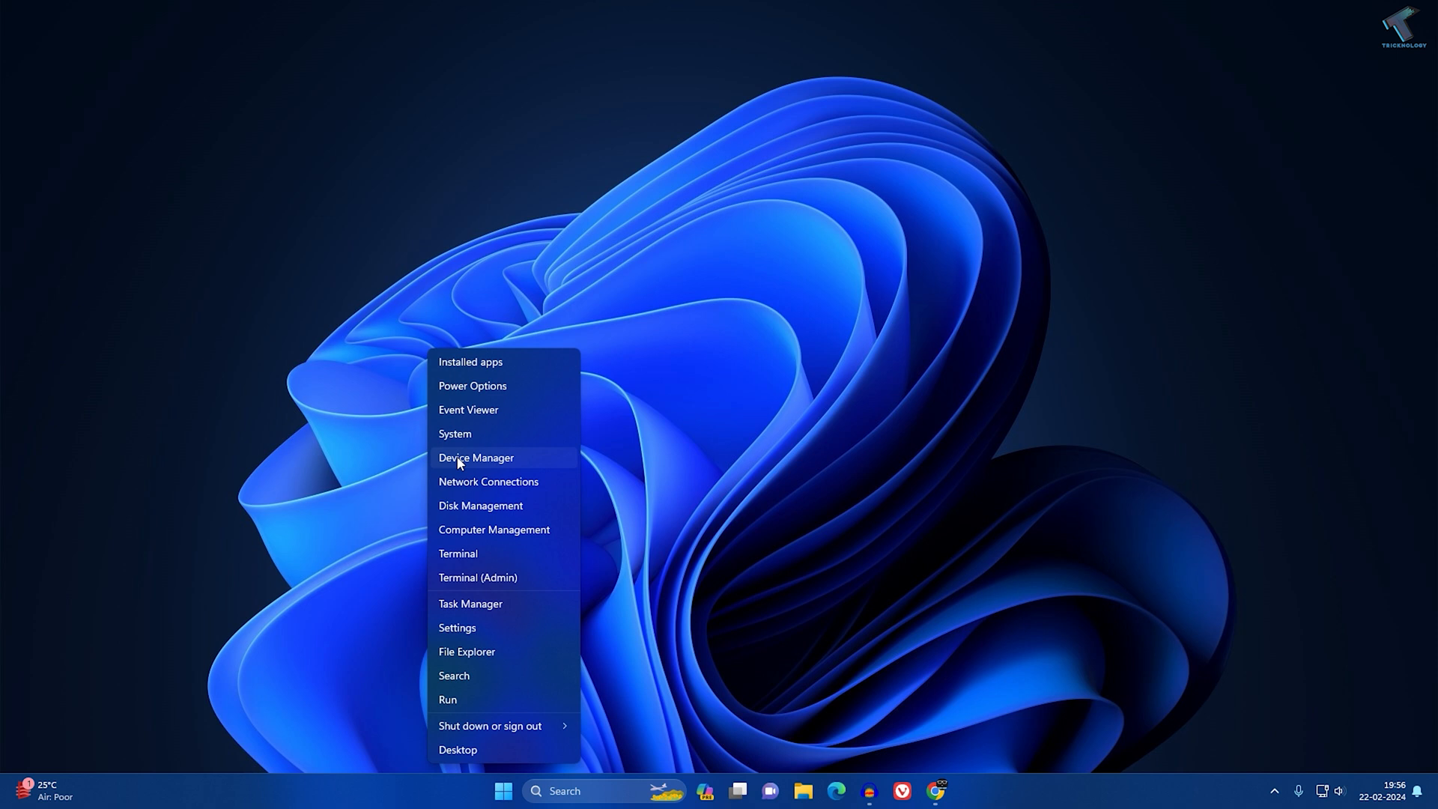
Uninstall the Intel(R) UHD Graphics 770 display adapter with its driver removed, then close Device Manager.
{"action": "left_click", "coordinate": [475, 458]}
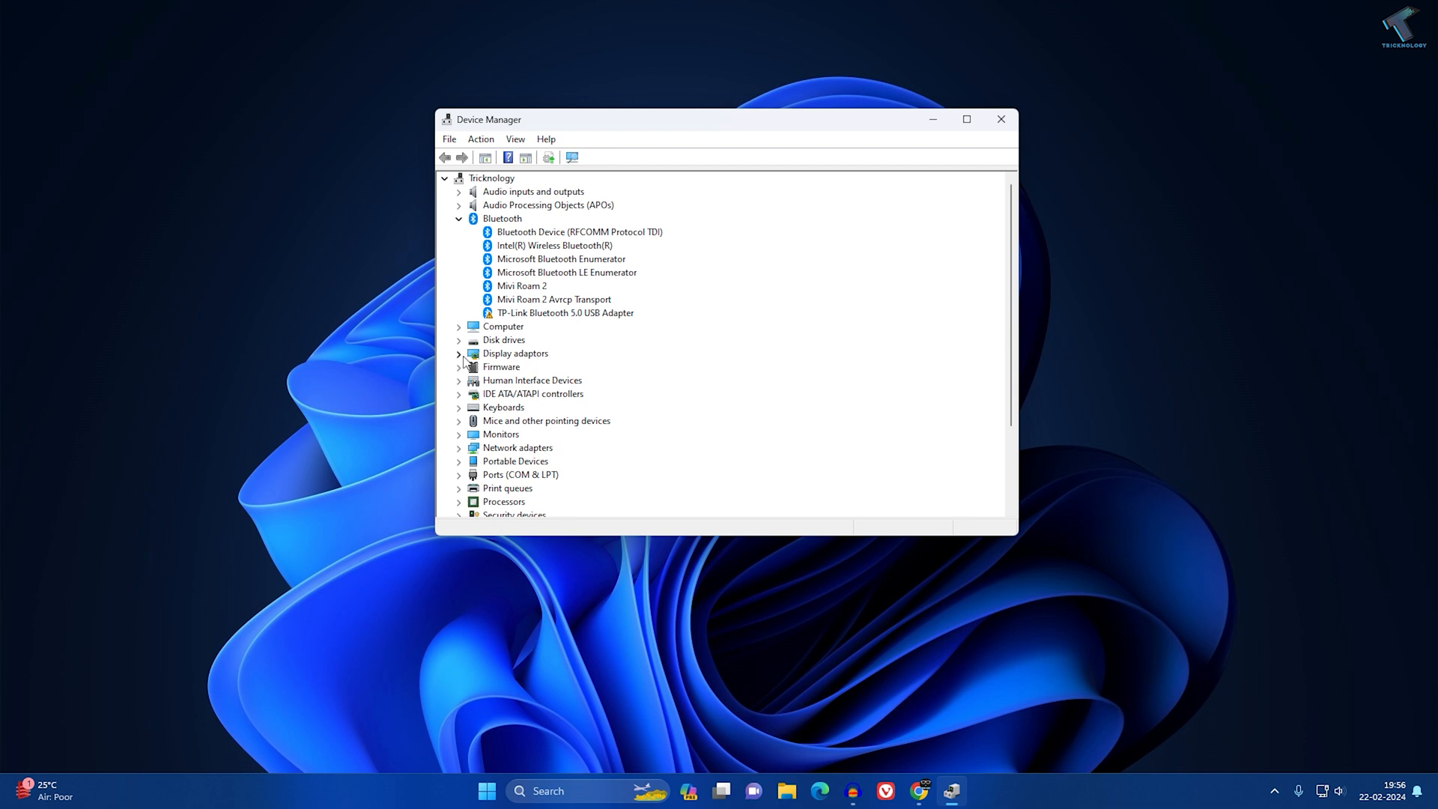
{"action": "left_click", "coordinate": [458, 353]}
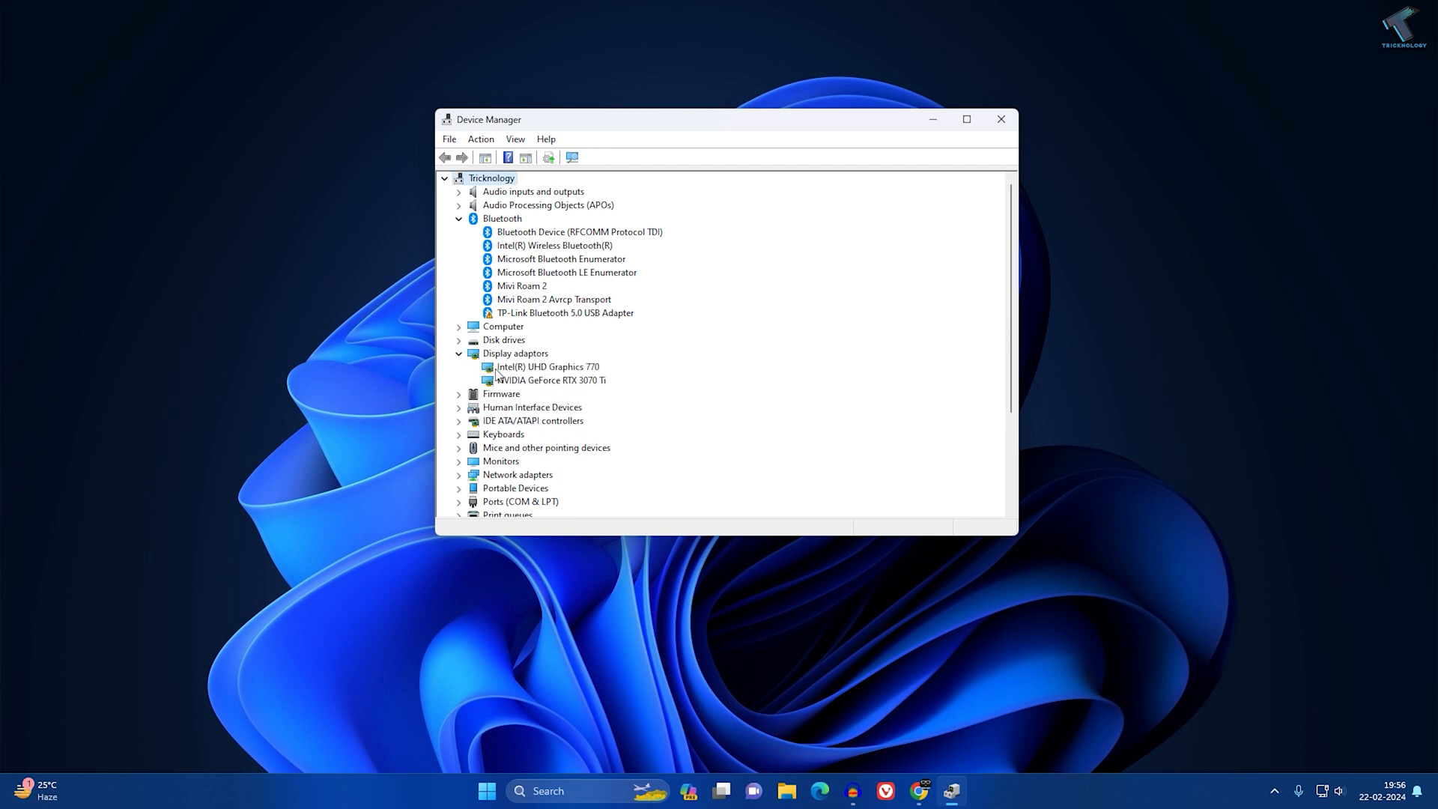
{"action": "right_click", "coordinate": [545, 366]}
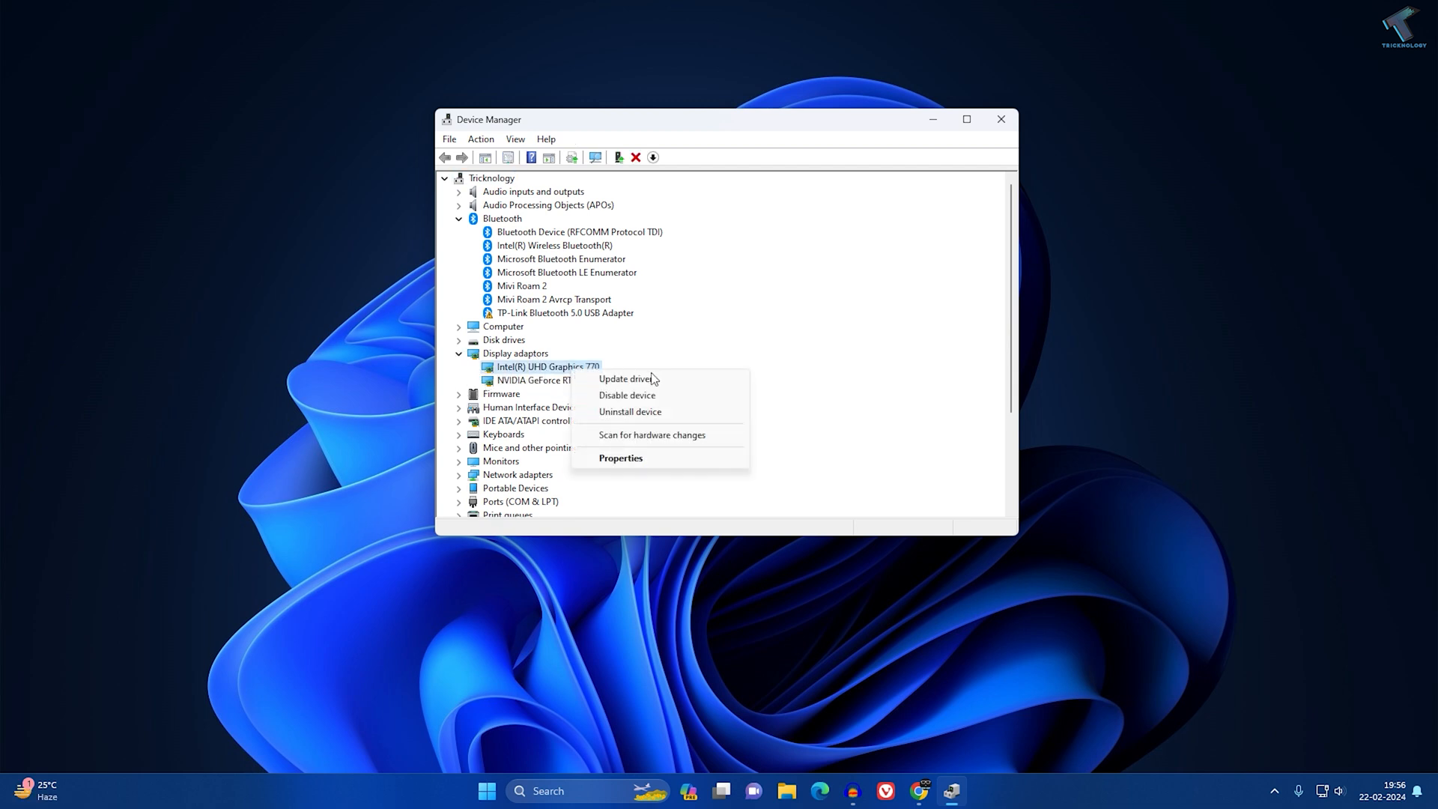
{"action": "left_click", "coordinate": [630, 410]}
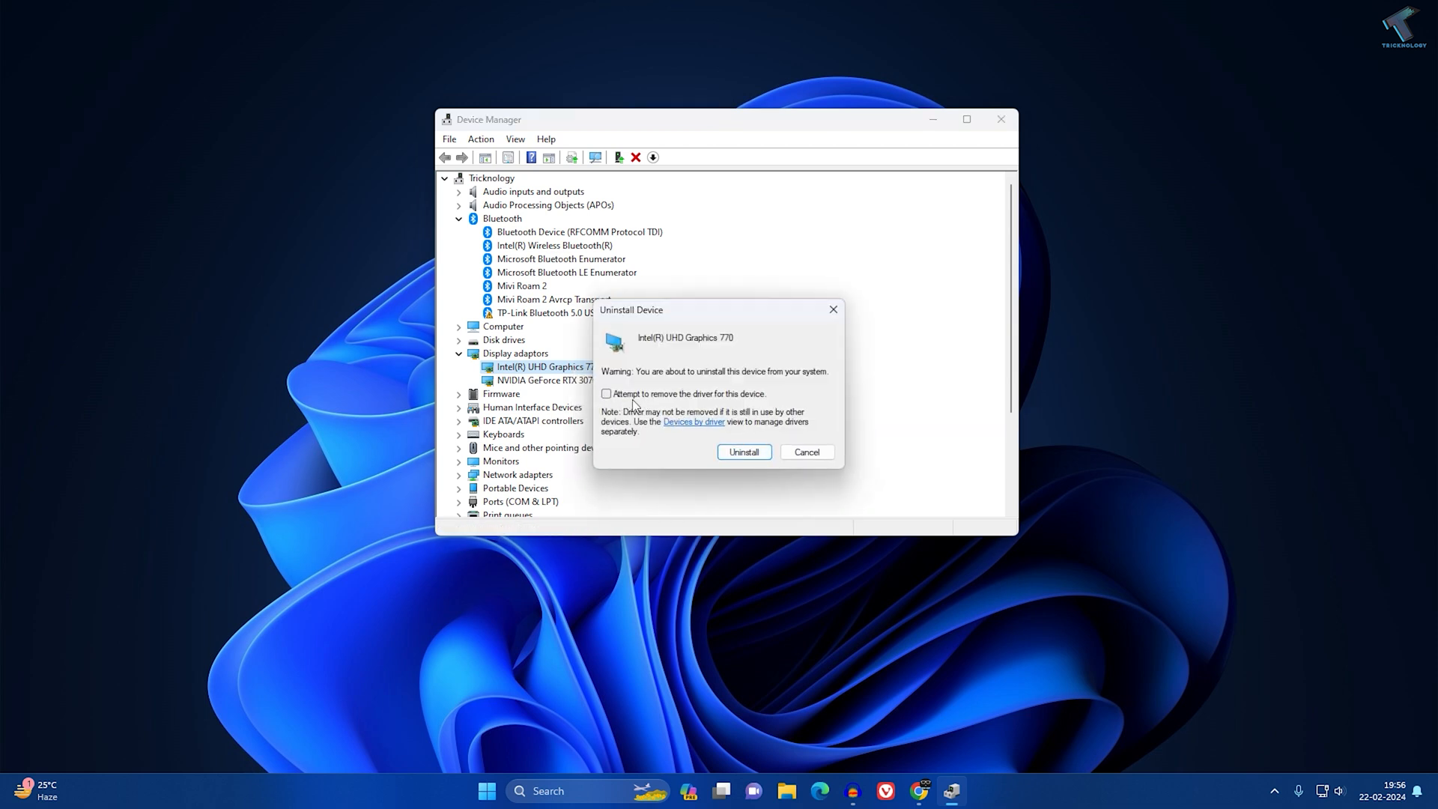
{"action": "left_click", "coordinate": [605, 393]}
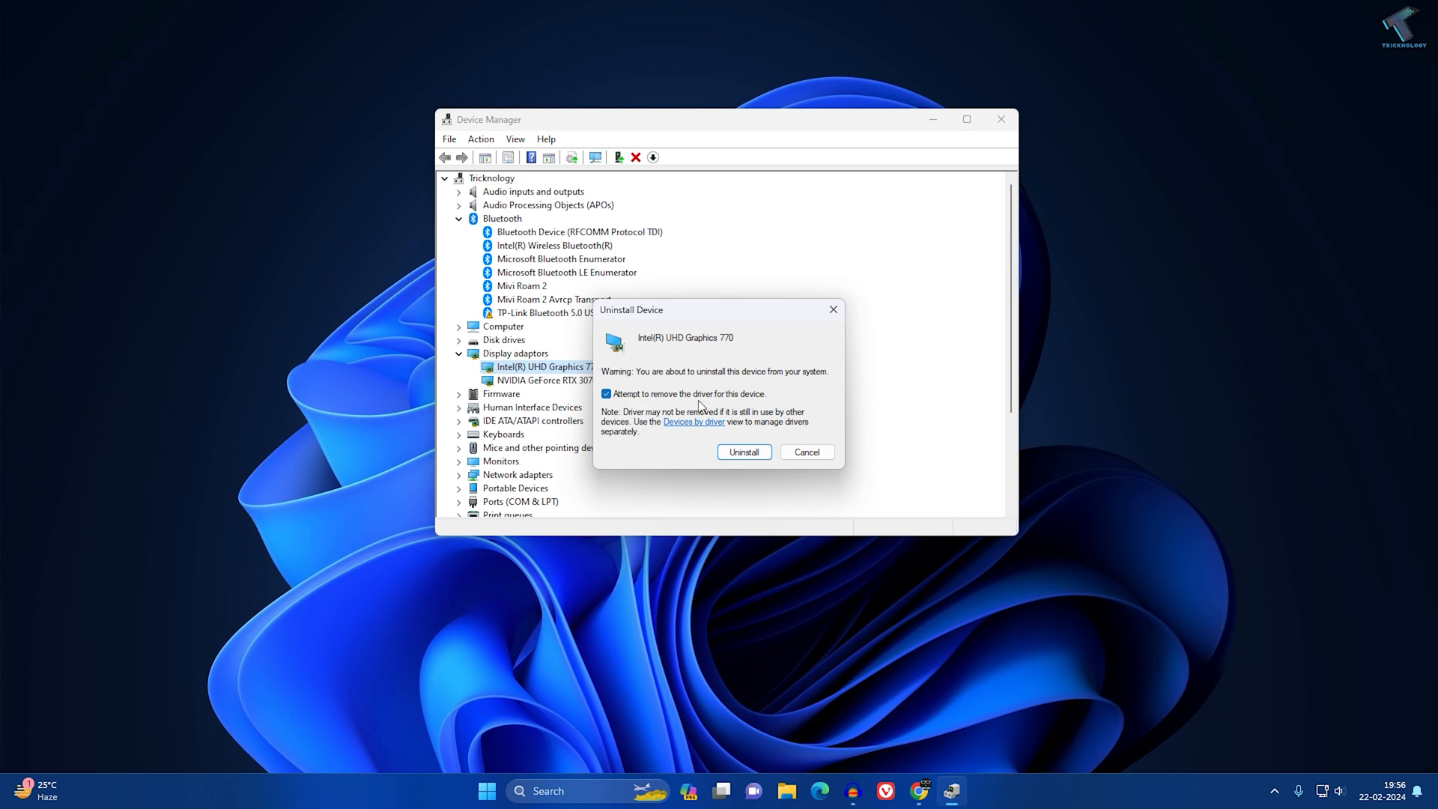
{"action": "left_click", "coordinate": [744, 450]}
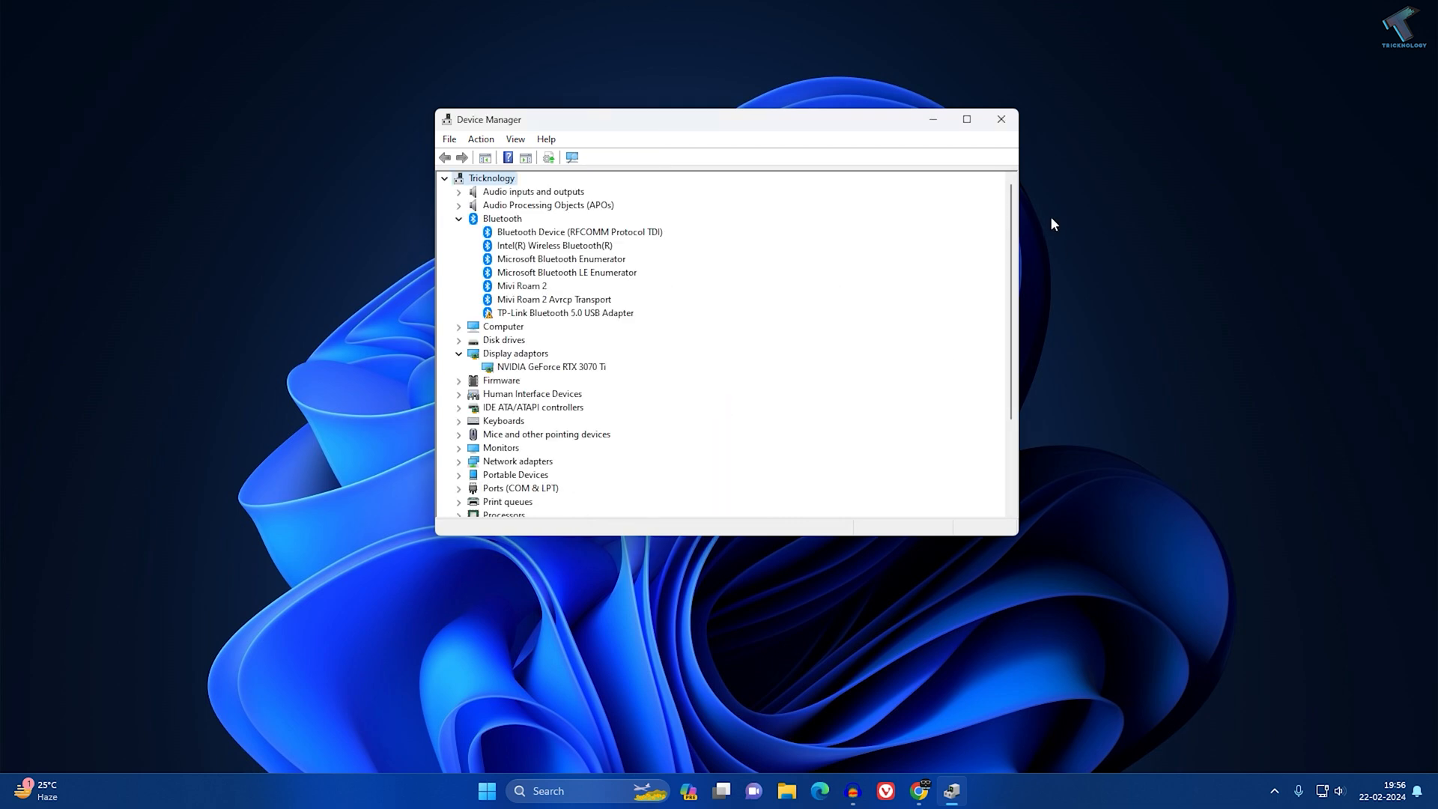
{"action": "left_click", "coordinate": [1000, 119]}
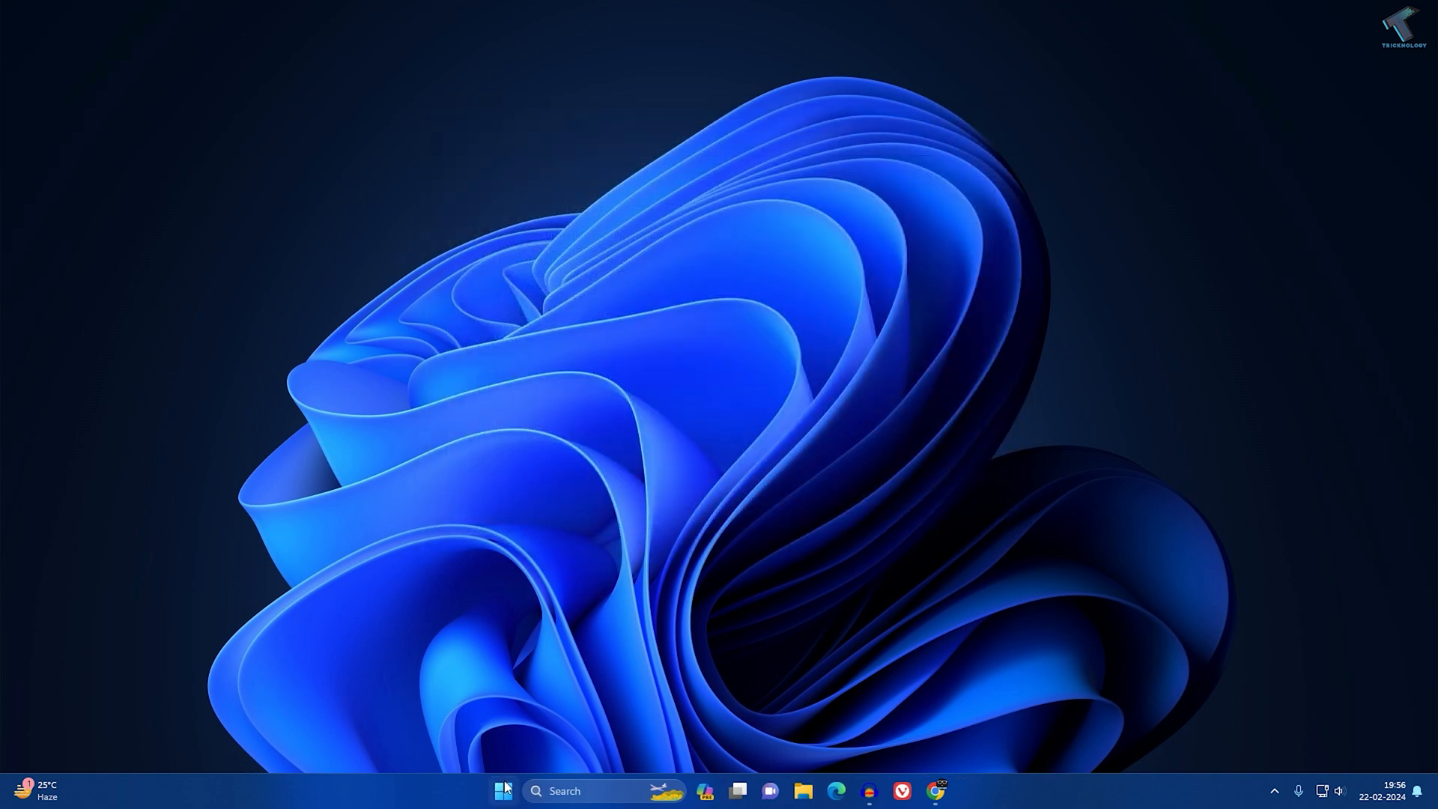
Search Start for 'stor' to find Microsoft Store.
{"action": "left_click", "coordinate": [503, 790]}
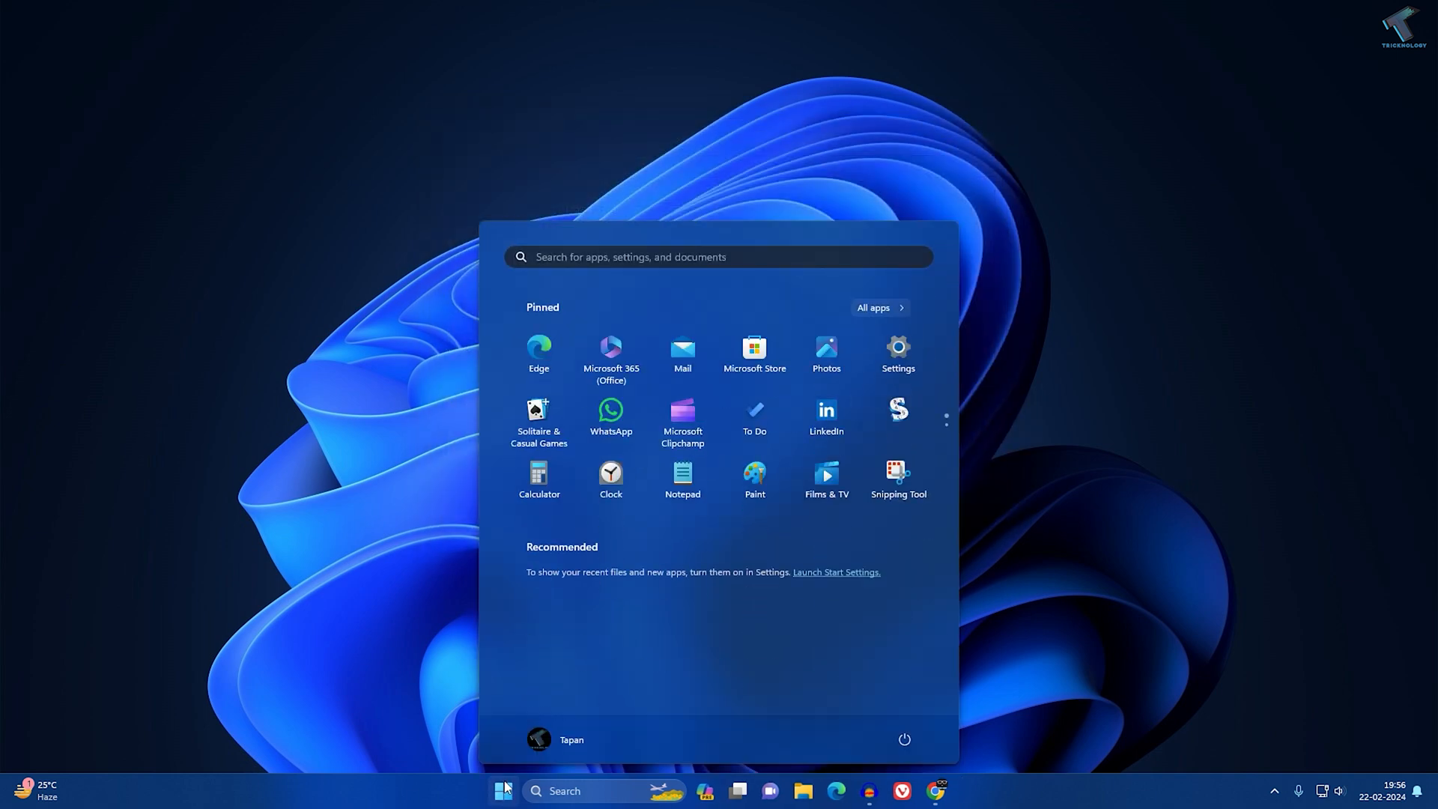
{"action": "type", "text": "stor"}
{"action": "type", "text": "intel"}
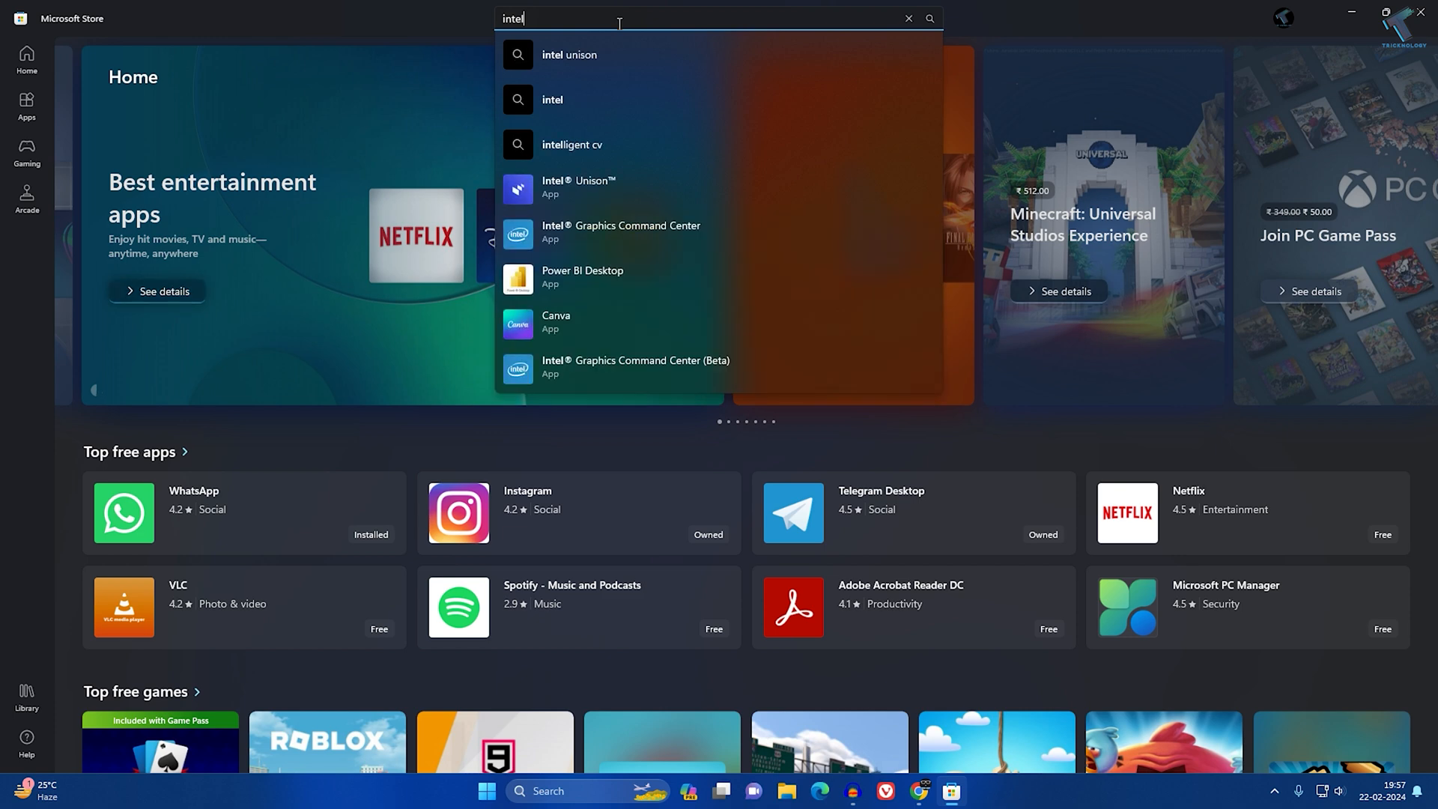
Run the Microsoft Store search for 'intel' apps.
{"action": "key", "text": "enter"}
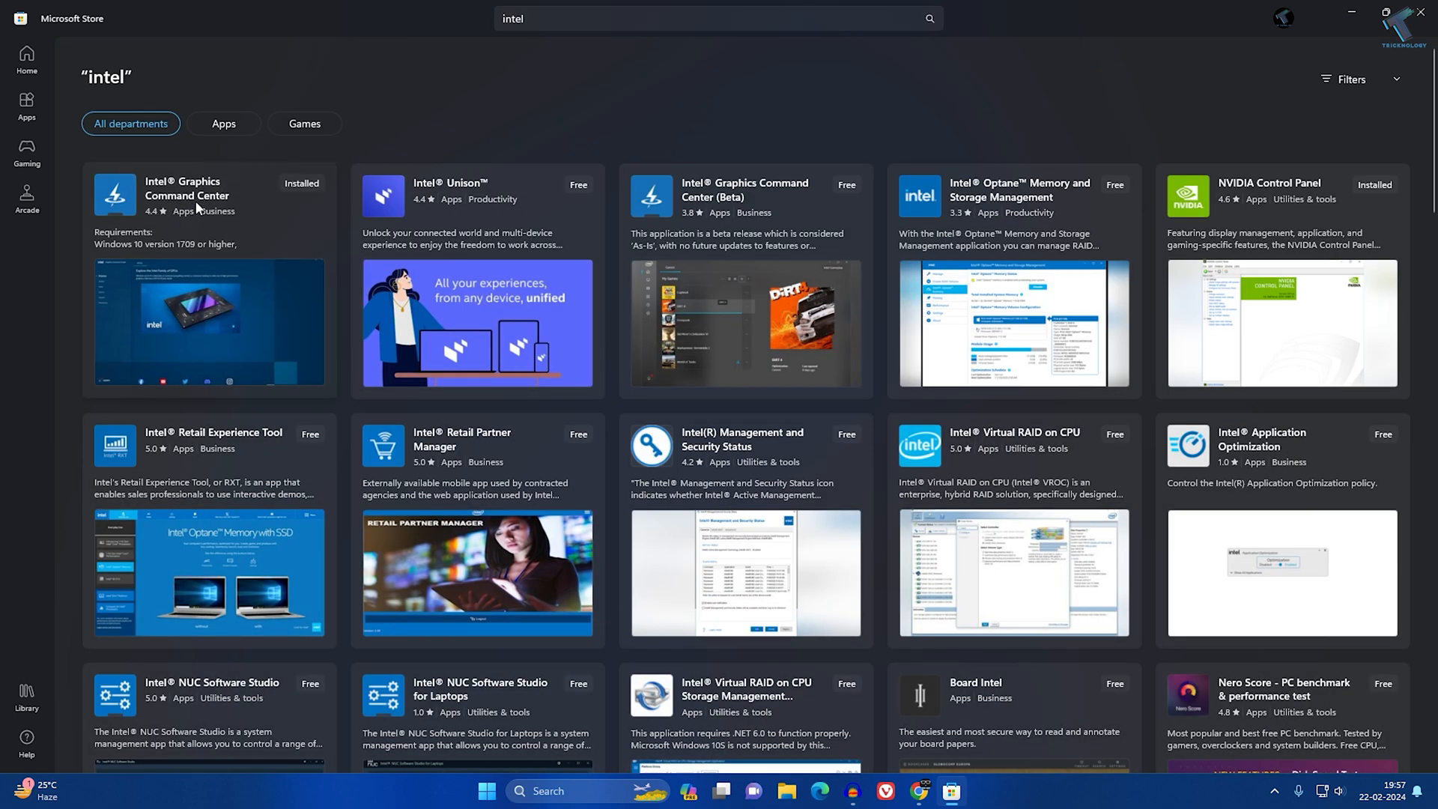
Install Intel Graphics Command Center from its Microsoft Store page.
{"action": "left_click", "coordinate": [187, 189]}
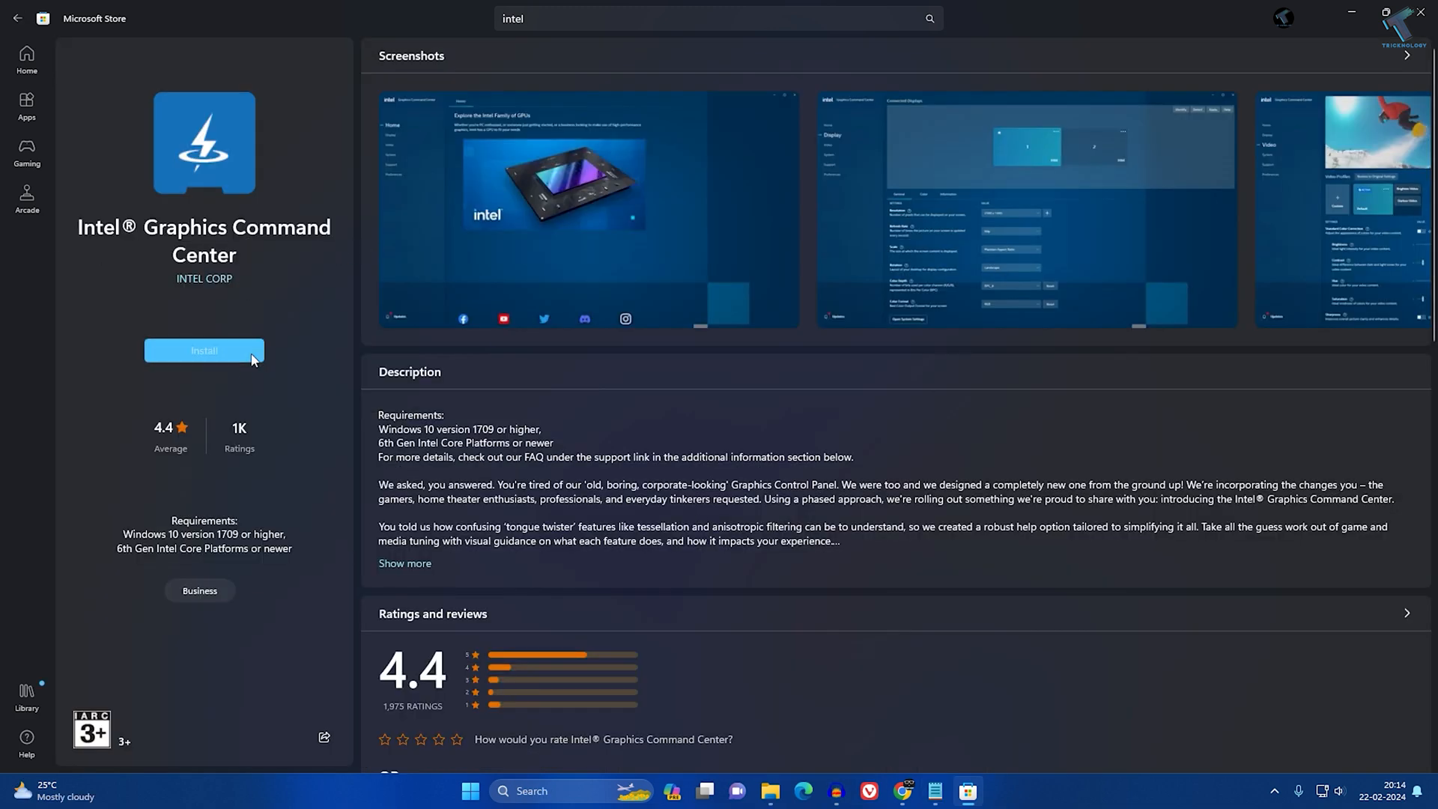
{"action": "left_click", "coordinate": [203, 351]}
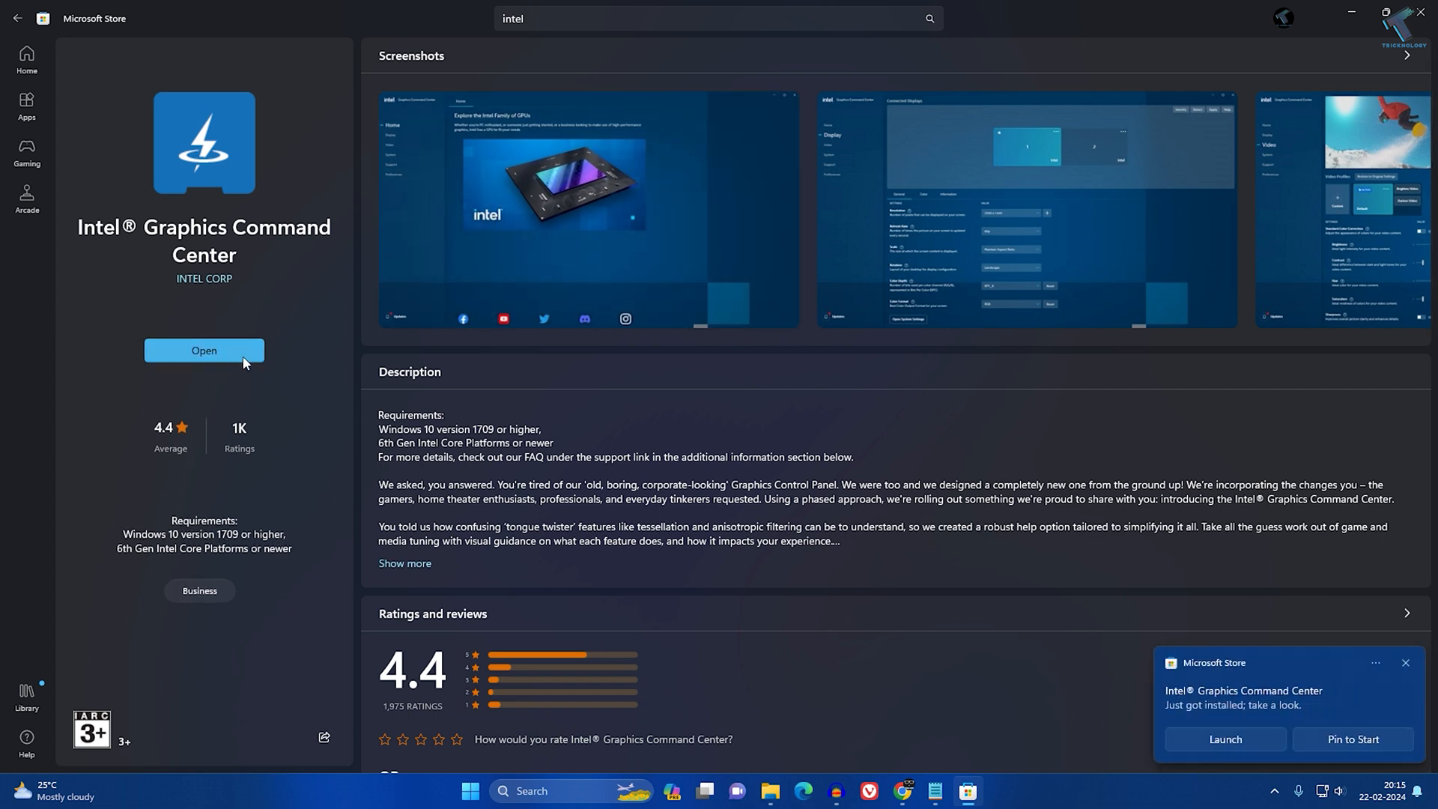
Launch Intel Graphics Command Center and accept its software license agreement.
{"action": "left_click", "coordinate": [204, 351]}
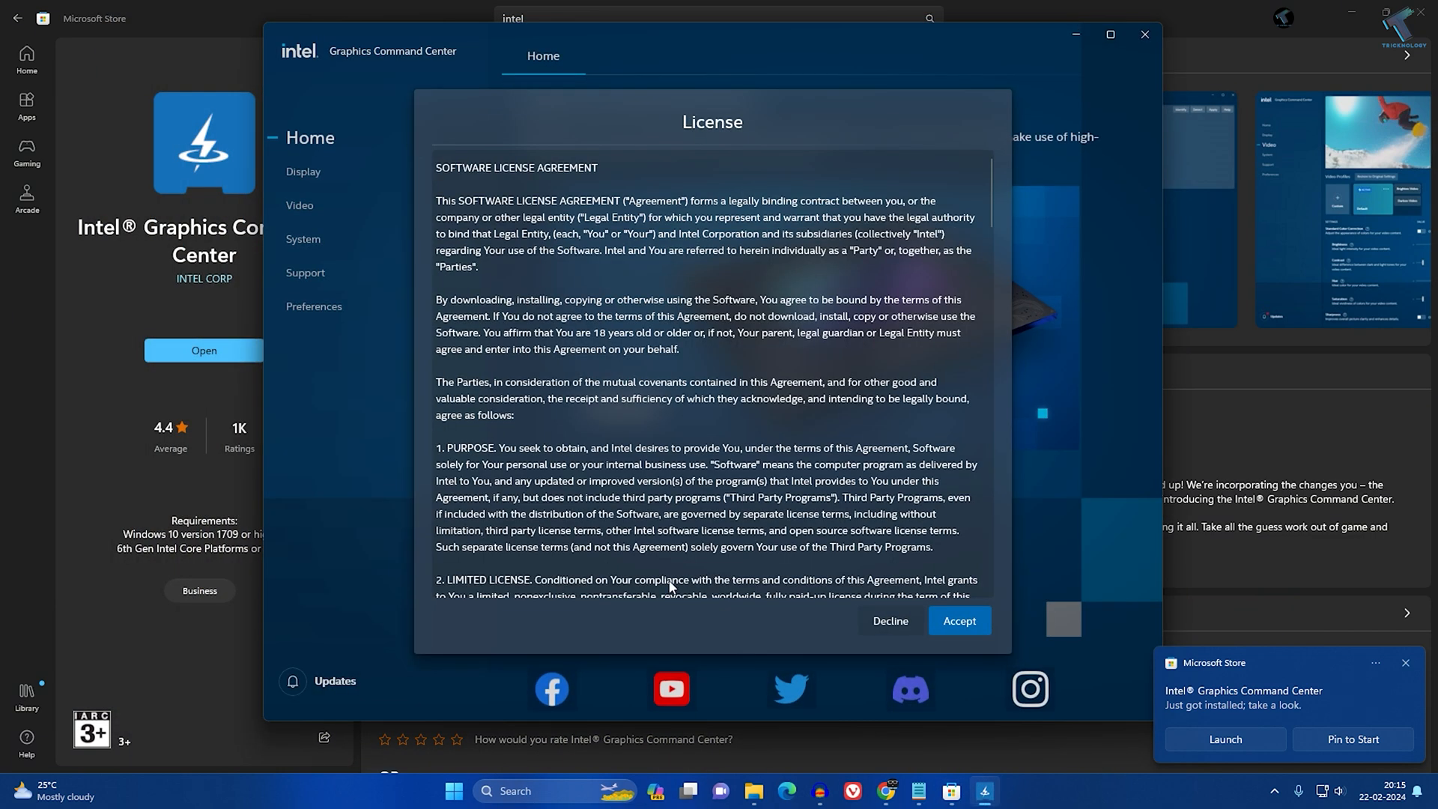
{"action": "left_click", "coordinate": [959, 620]}
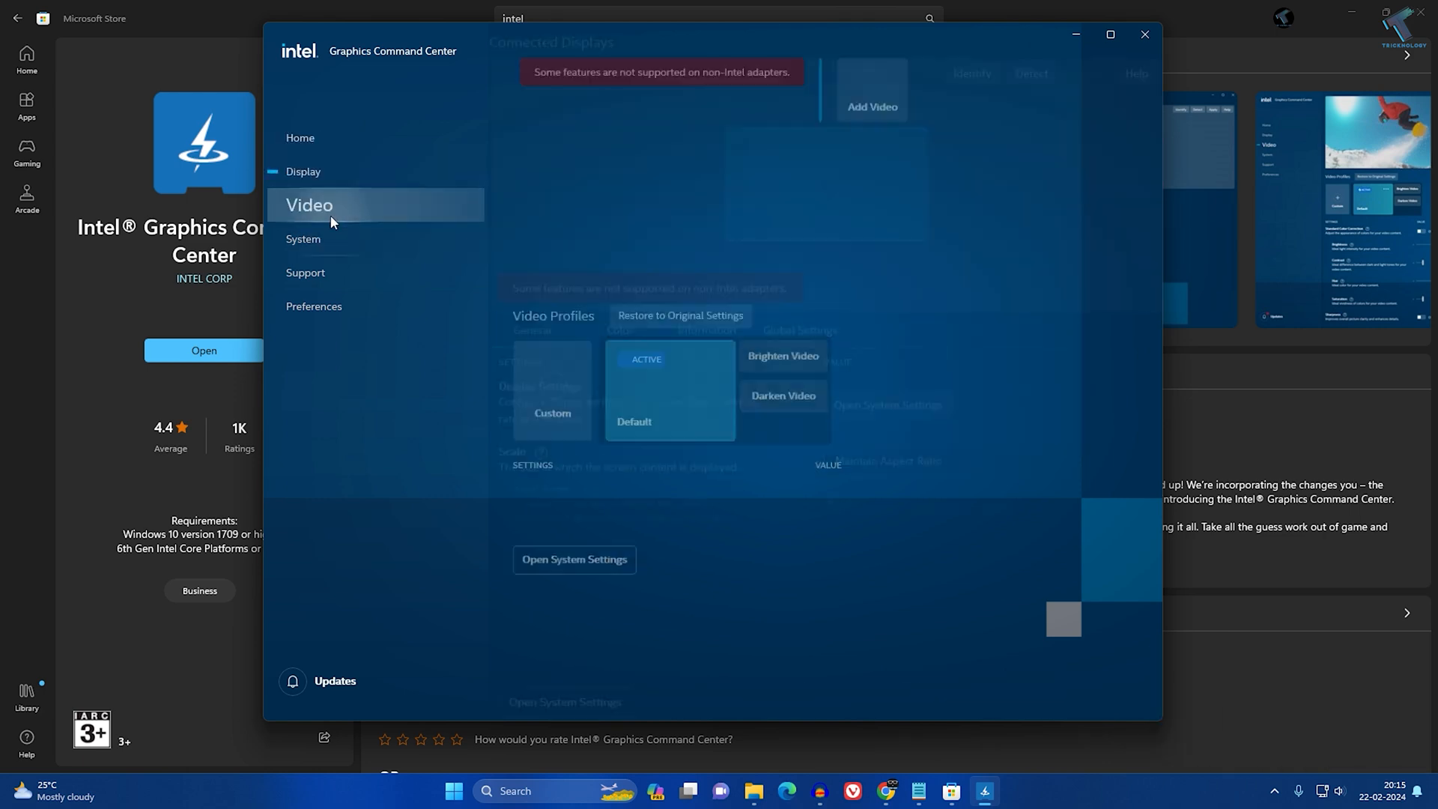